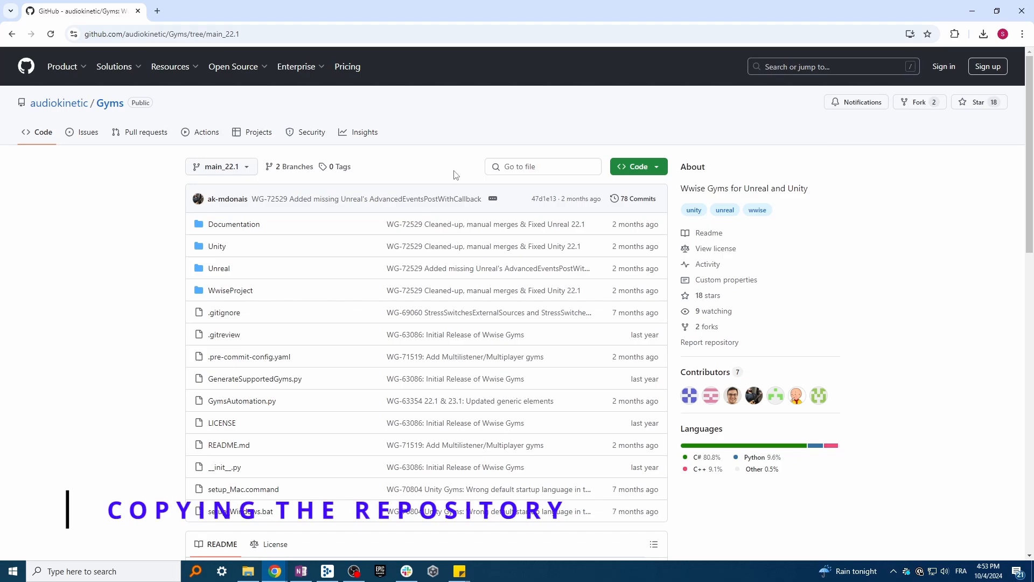
Select the main_23.1 branch and reveal the repository's HTTPS clone URL
left_click(140, 34)
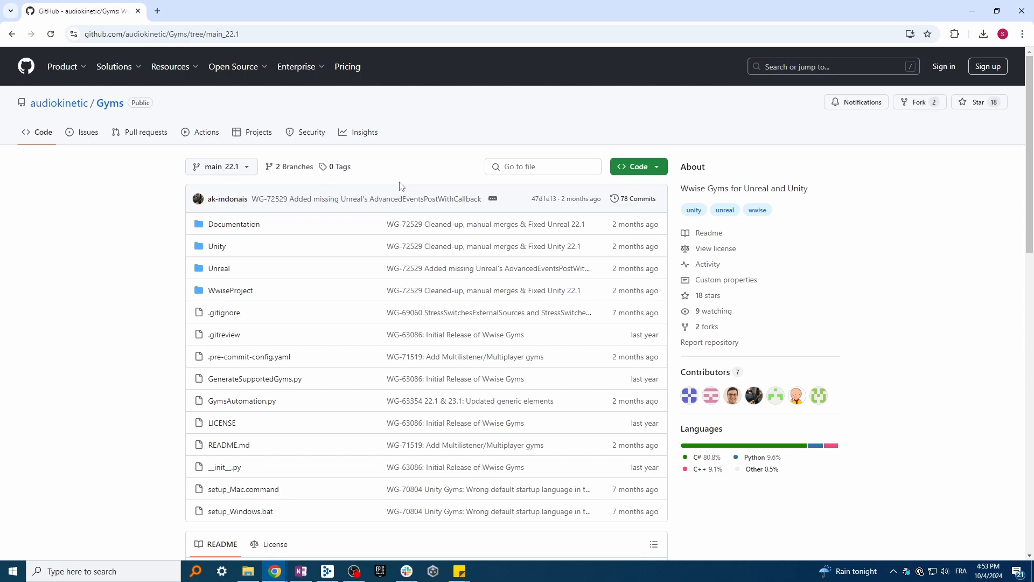
left_click(221, 166)
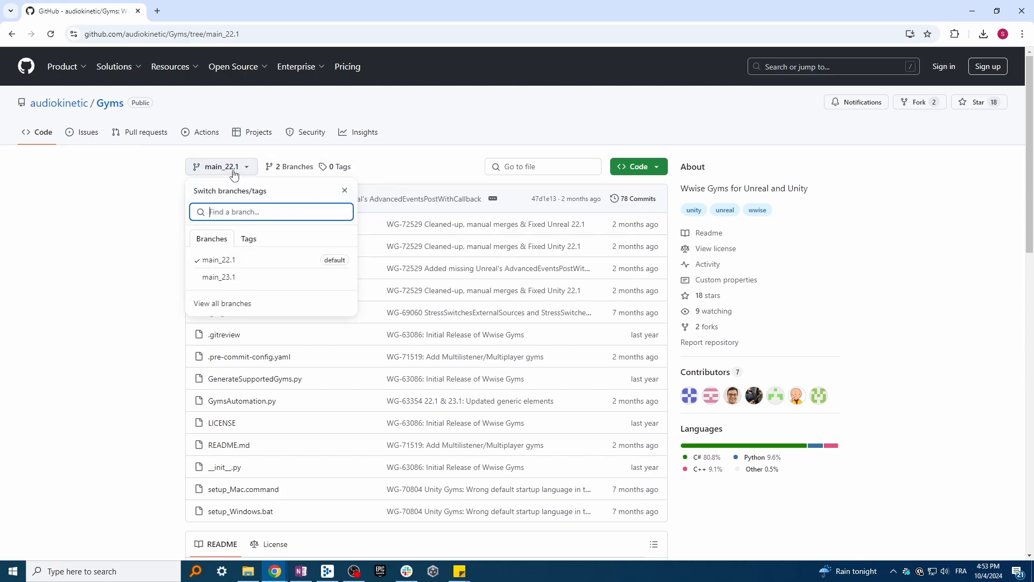
mouse_move(224, 270)
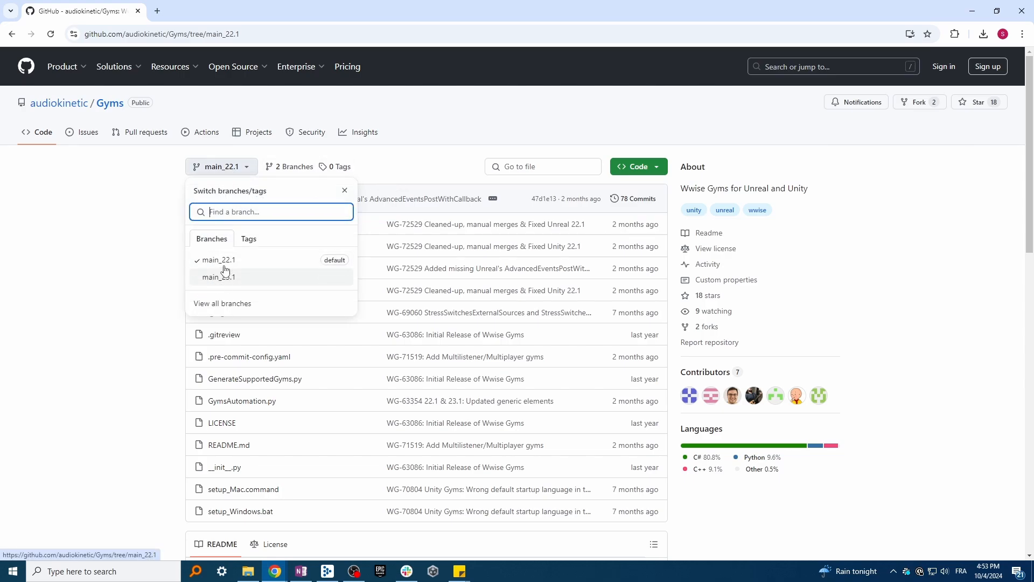
left_click(217, 276)
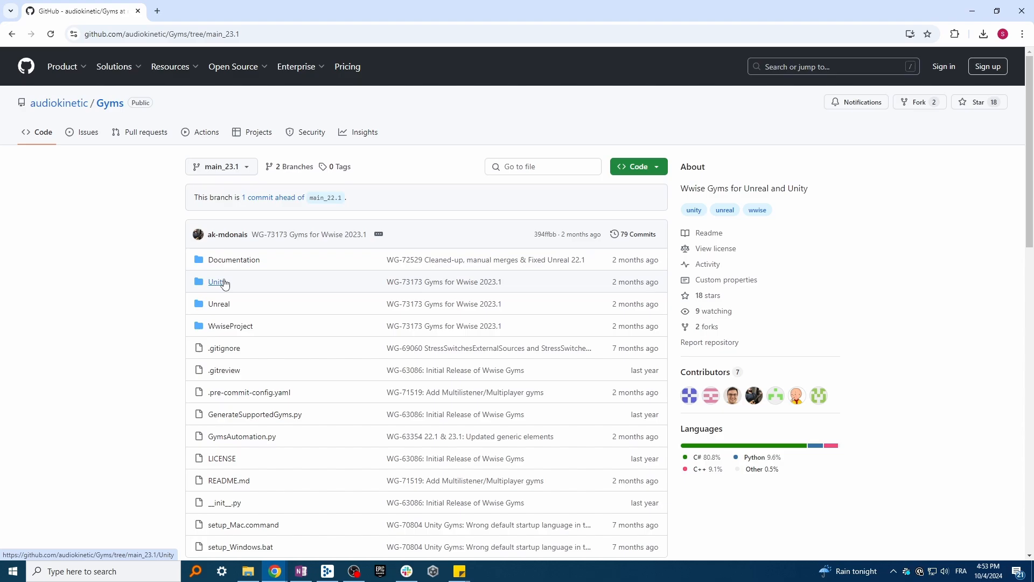
left_click(638, 165)
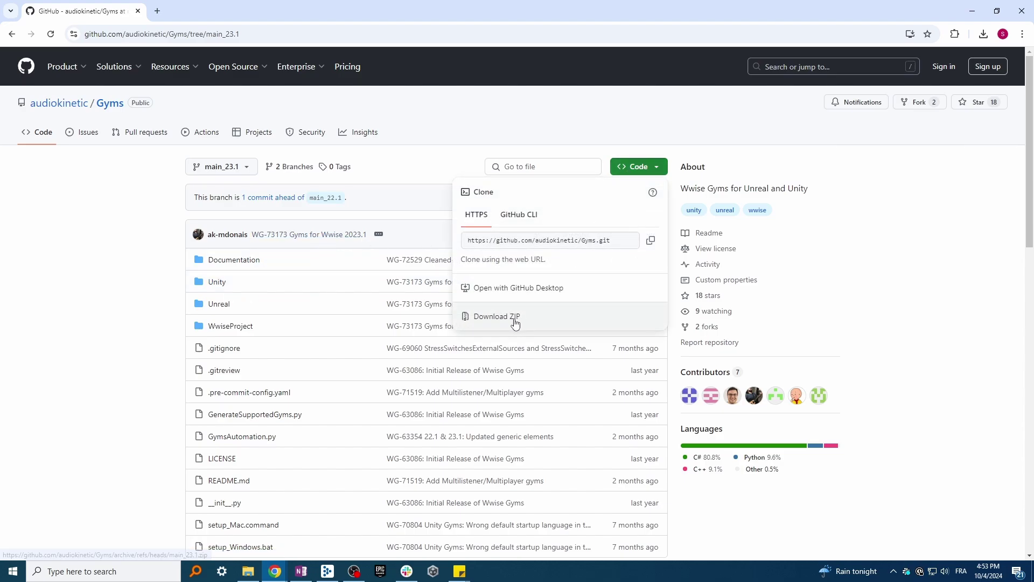
left_click(651, 240)
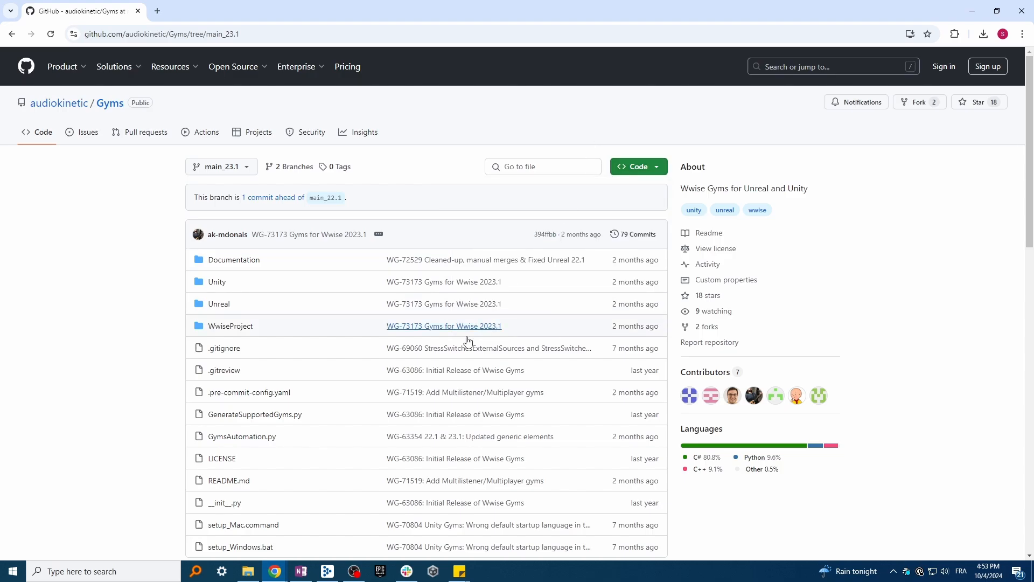
left_click(248, 571)
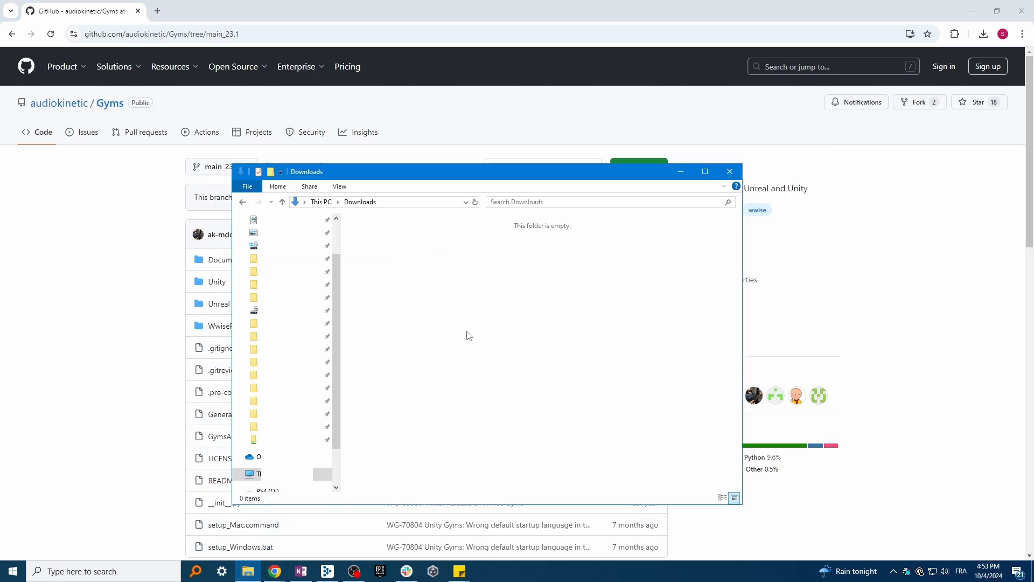
type("cm")
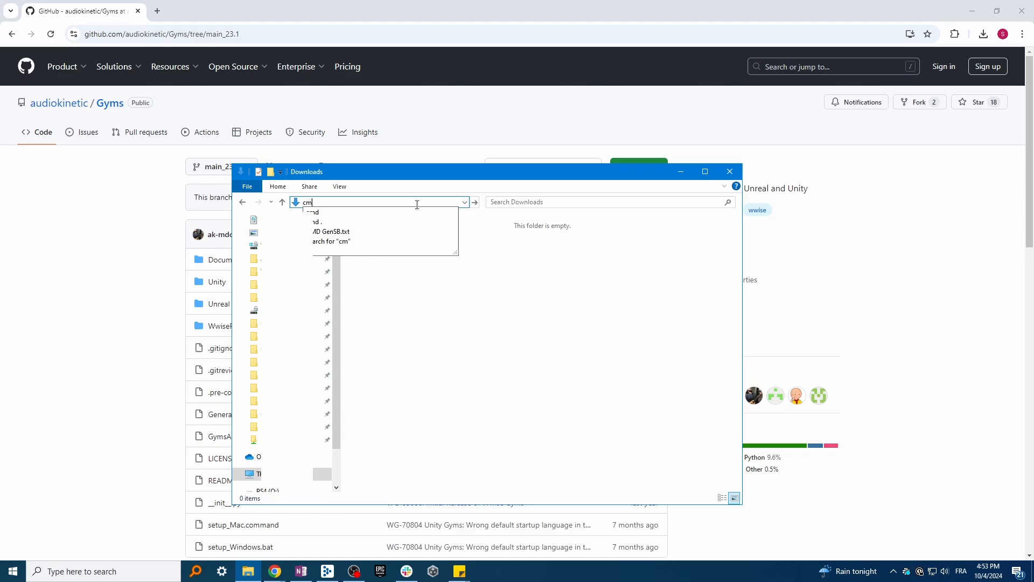
key("Enter")
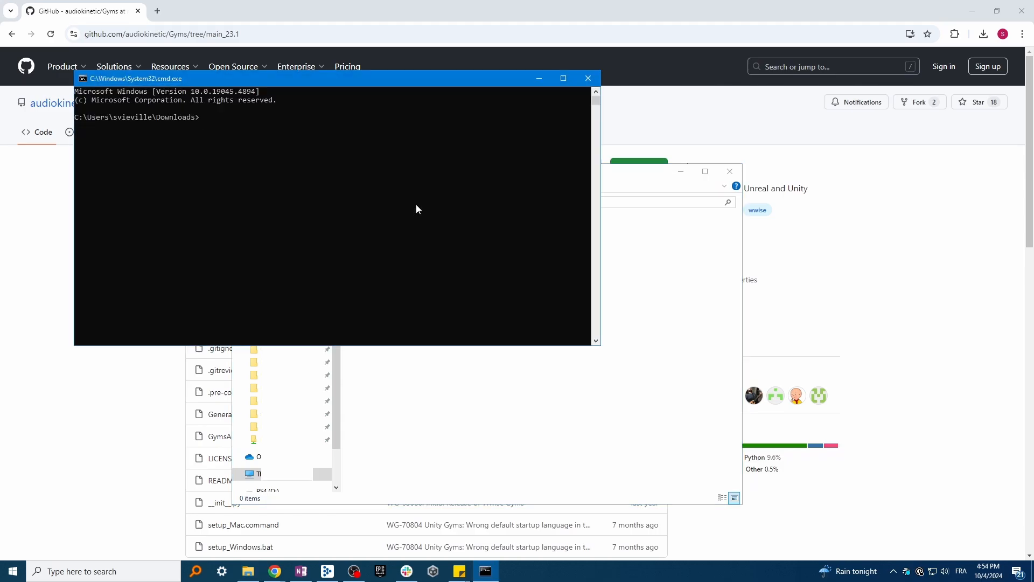
type("git clone")
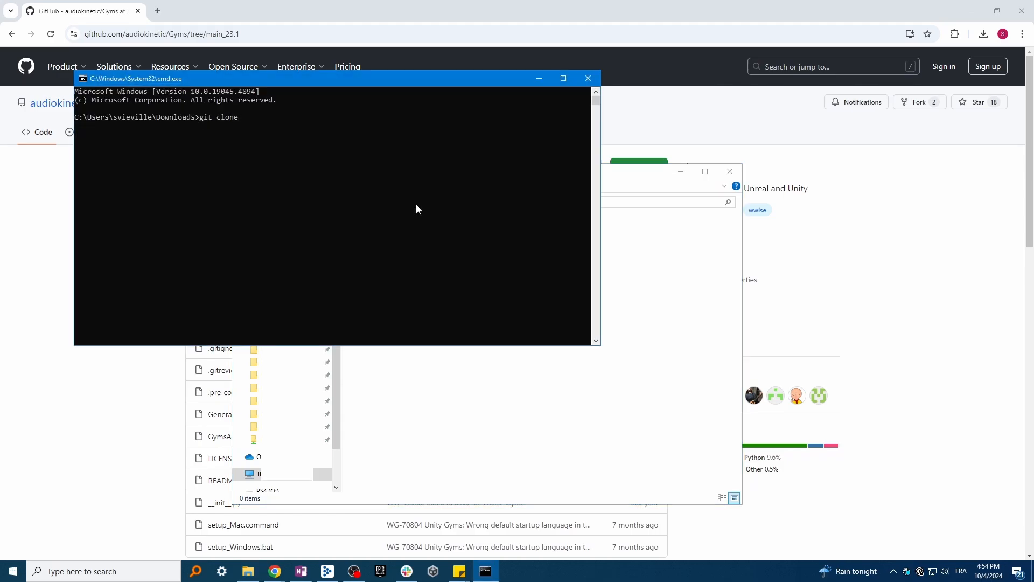
type("https://github.com/audiokinetic/Gyms.git")
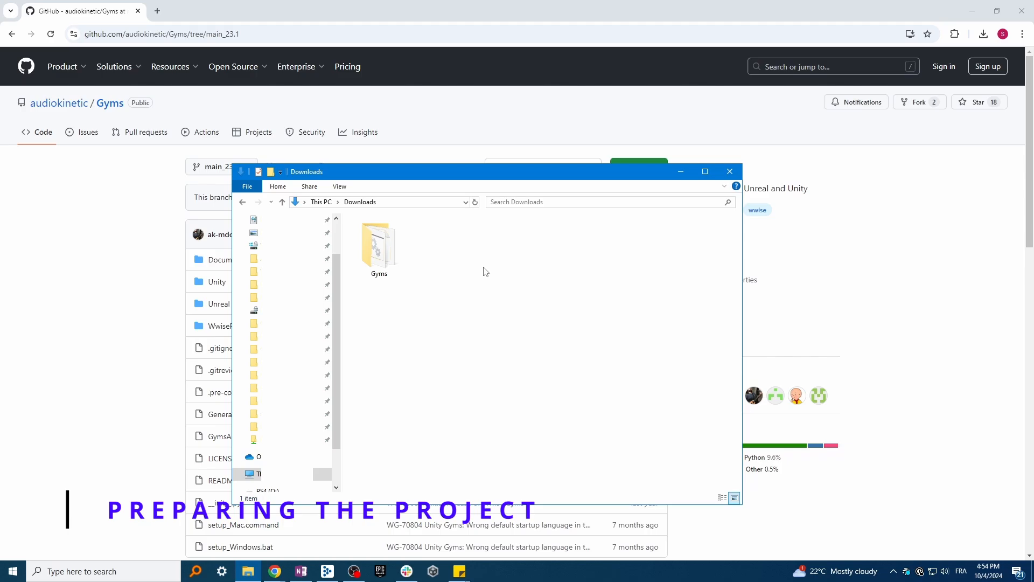
Switch Gyms.uproject in Gyms\Unreal to Unreal Engine version 5.2
double_click(377, 245)
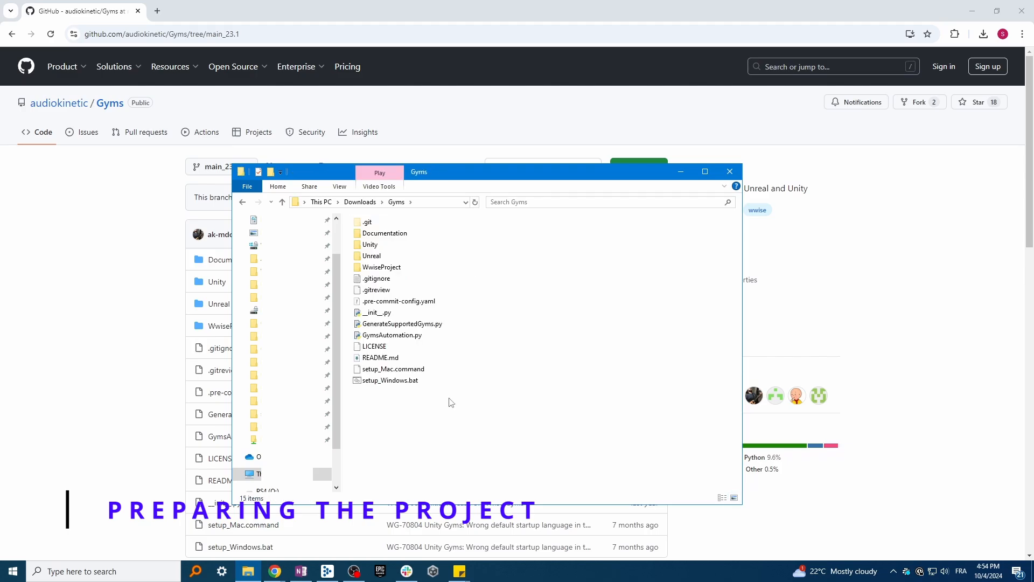
left_click(371, 255)
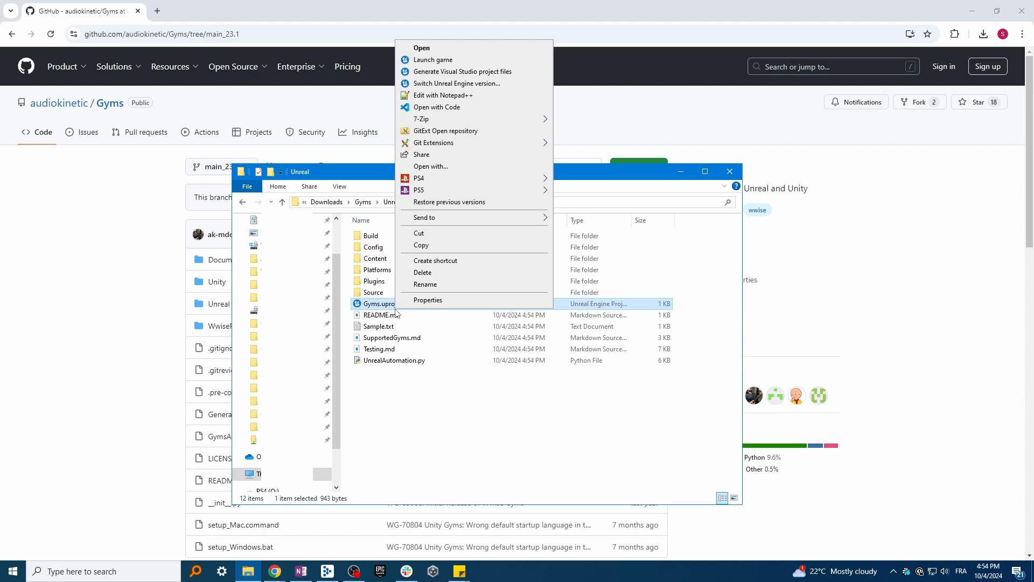
left_click(457, 84)
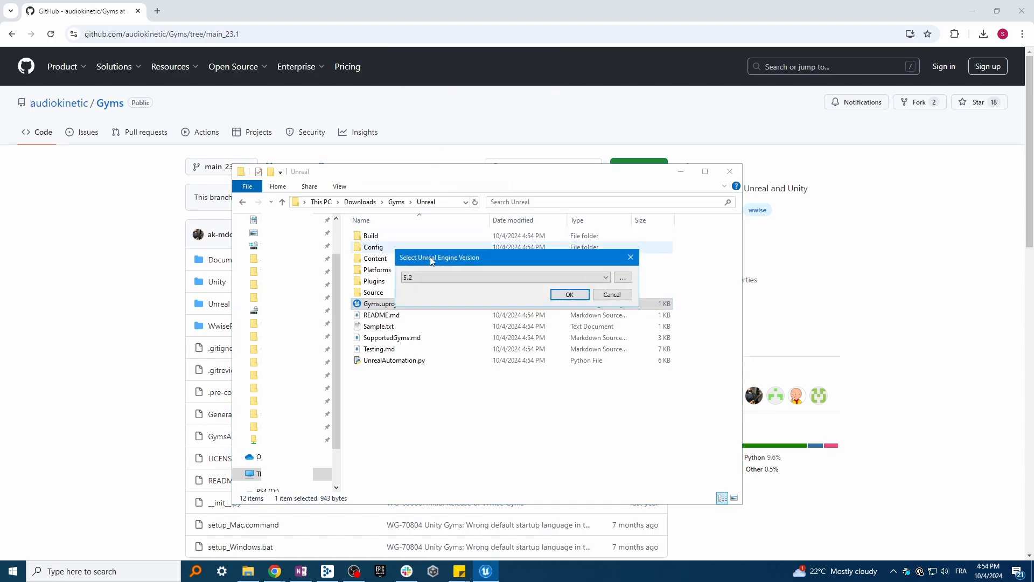
left_click(606, 277)
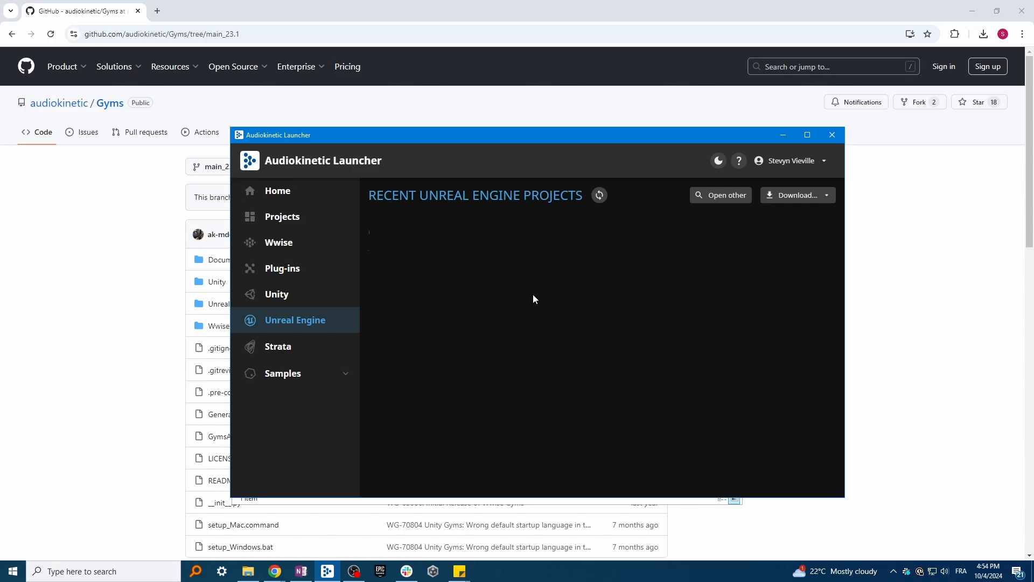
mouse_move(691, 208)
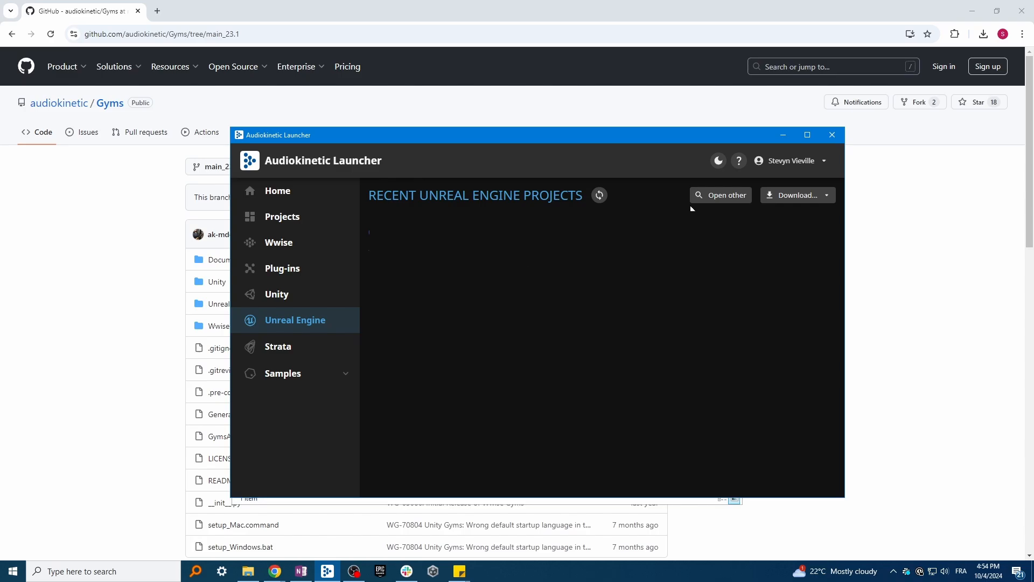
Browse into the Gyms repository so its Unreal project joins the recent projects list
left_click(721, 195)
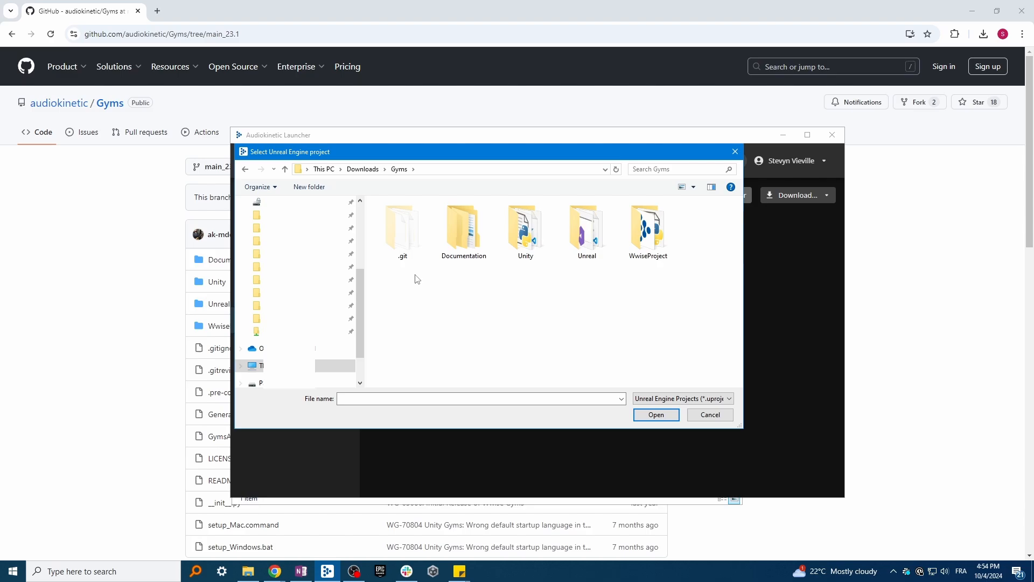
double_click(587, 226)
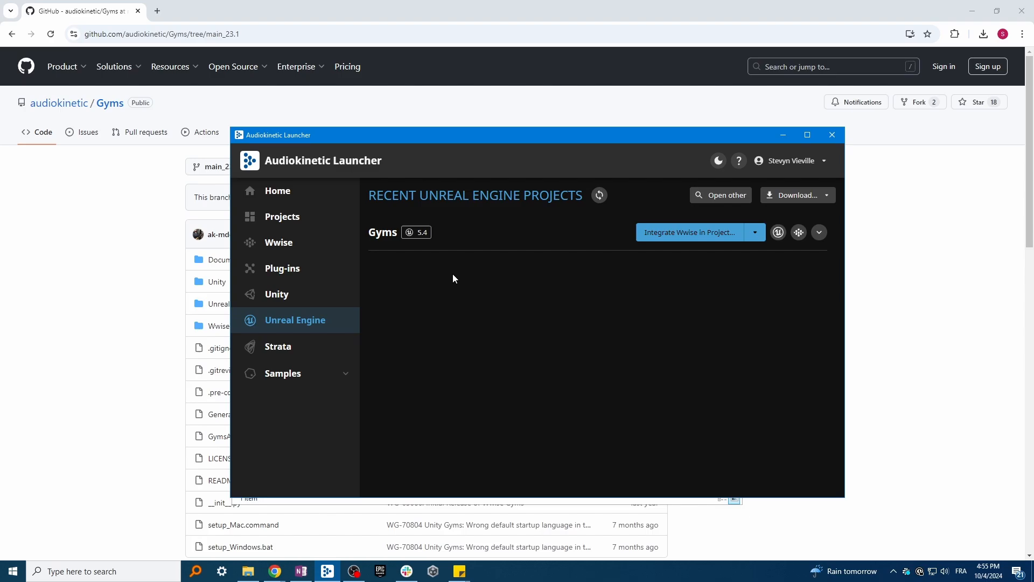
Integrate Wwise 2023.1.7.8574 with the Gyms.wproj path and dismiss the success message
left_click(690, 233)
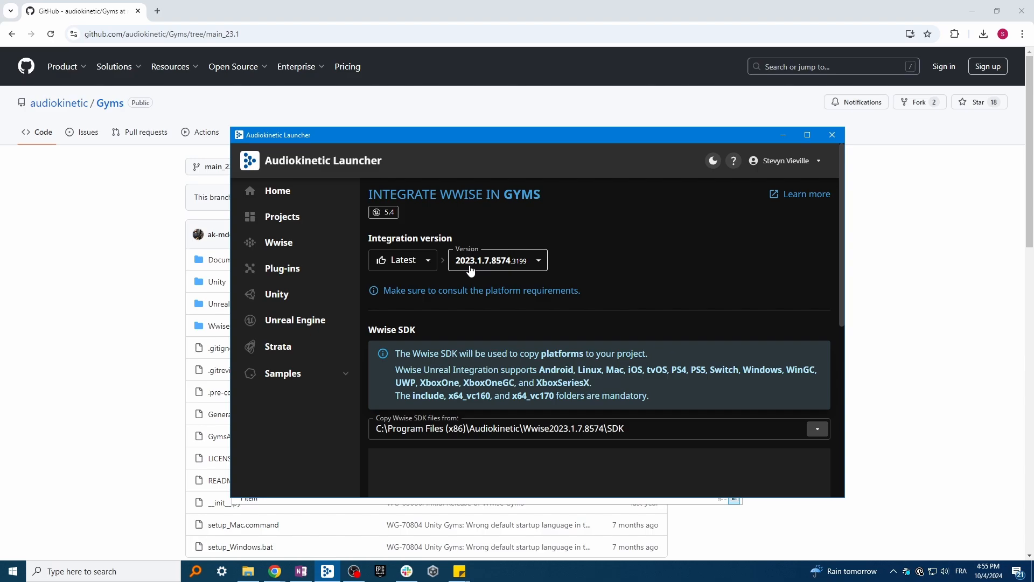
scroll("down", 3)
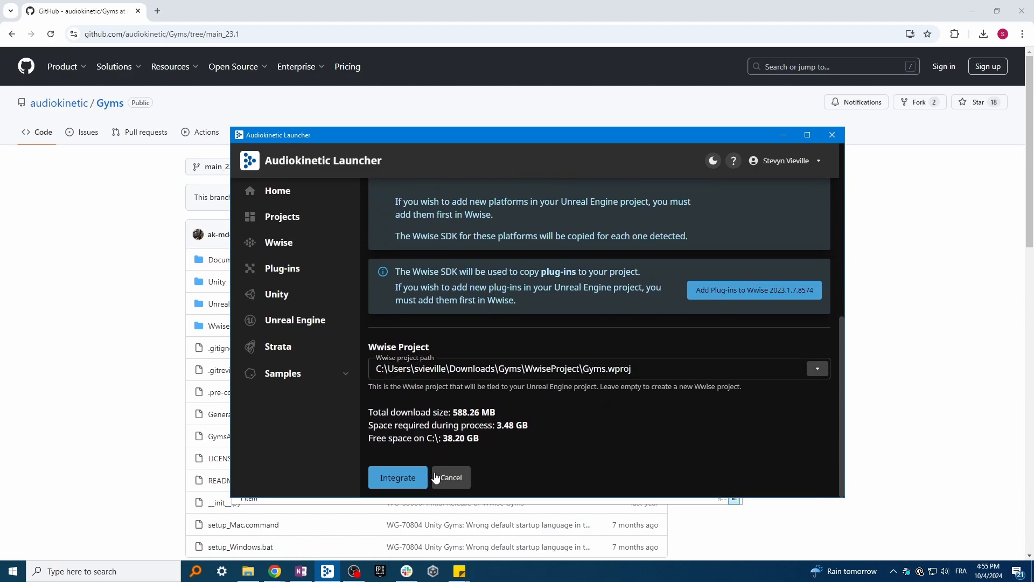
mouse_move(521, 478)
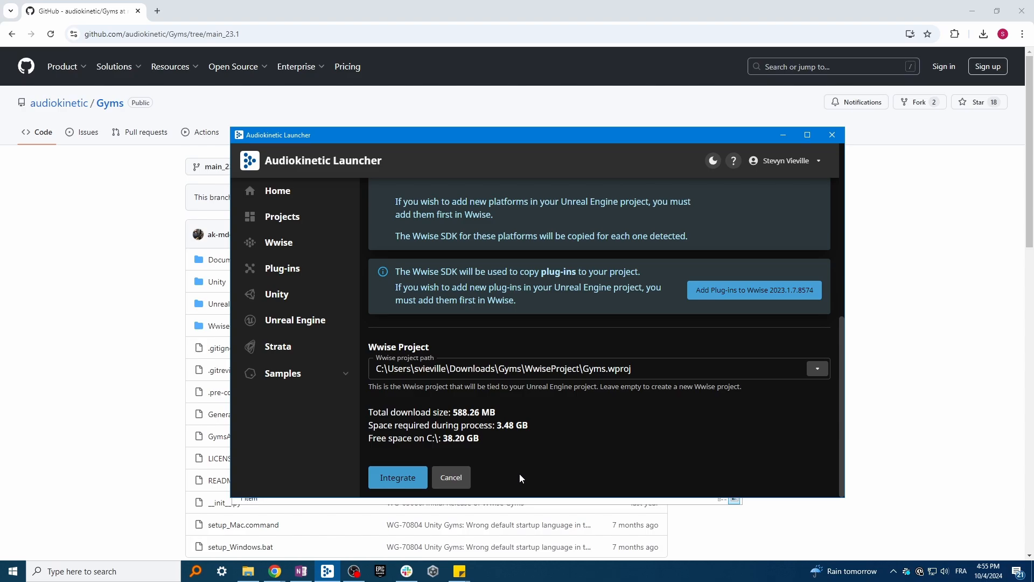
left_click(397, 478)
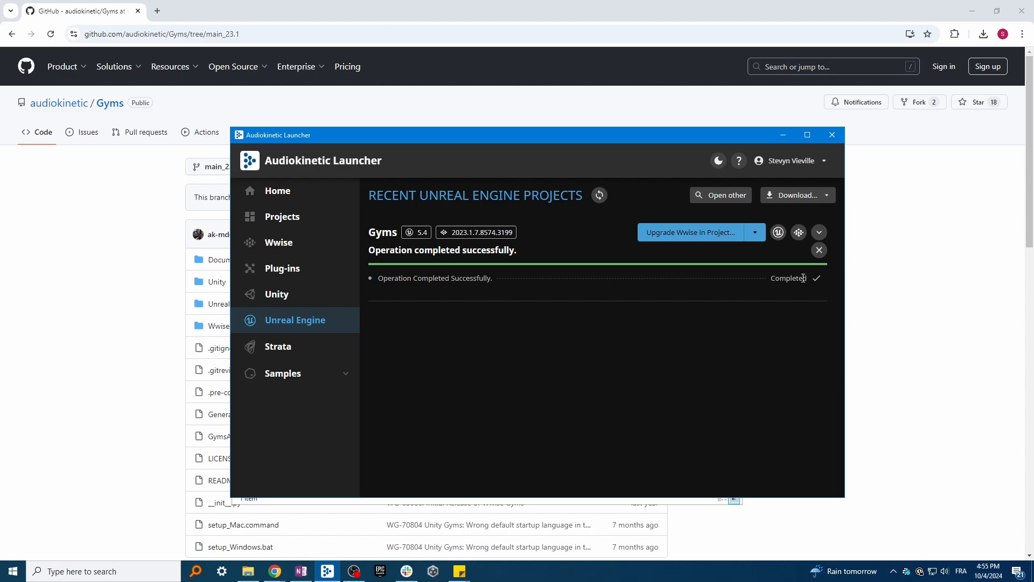
left_click(818, 250)
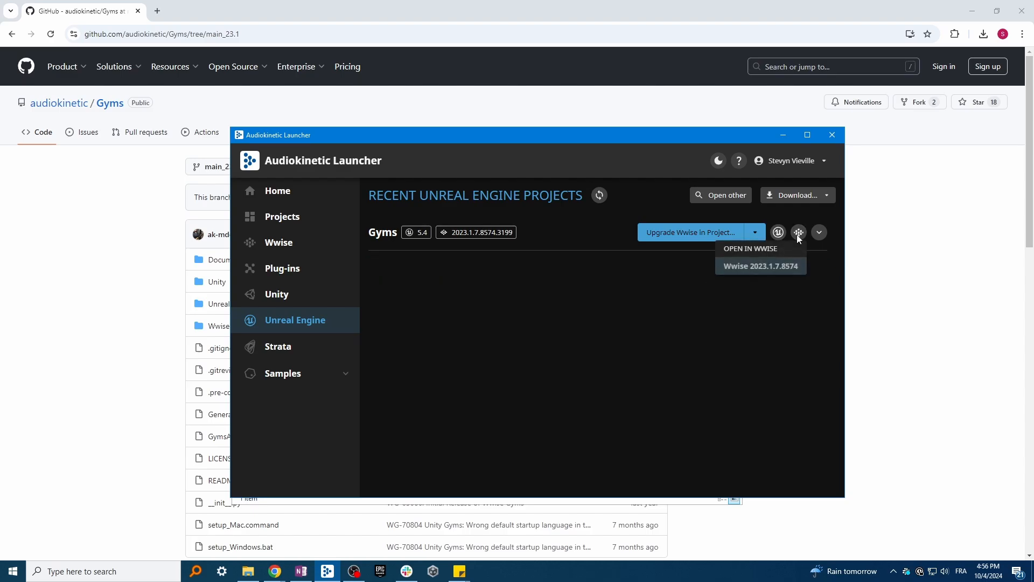
Open the Gyms project in Wwise 2023.1.7.8574 and migrate it to this version
left_click(761, 265)
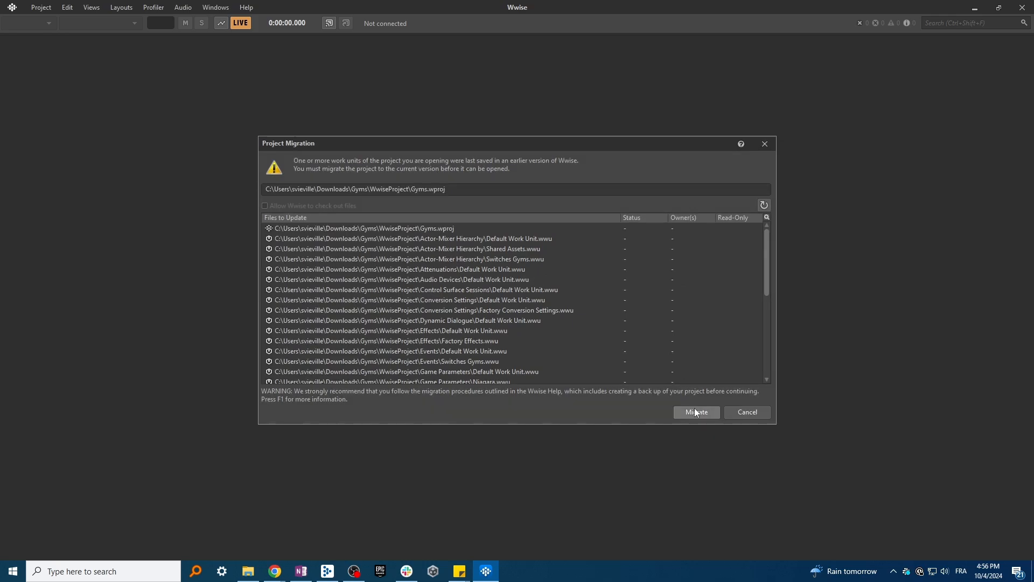
left_click(696, 411)
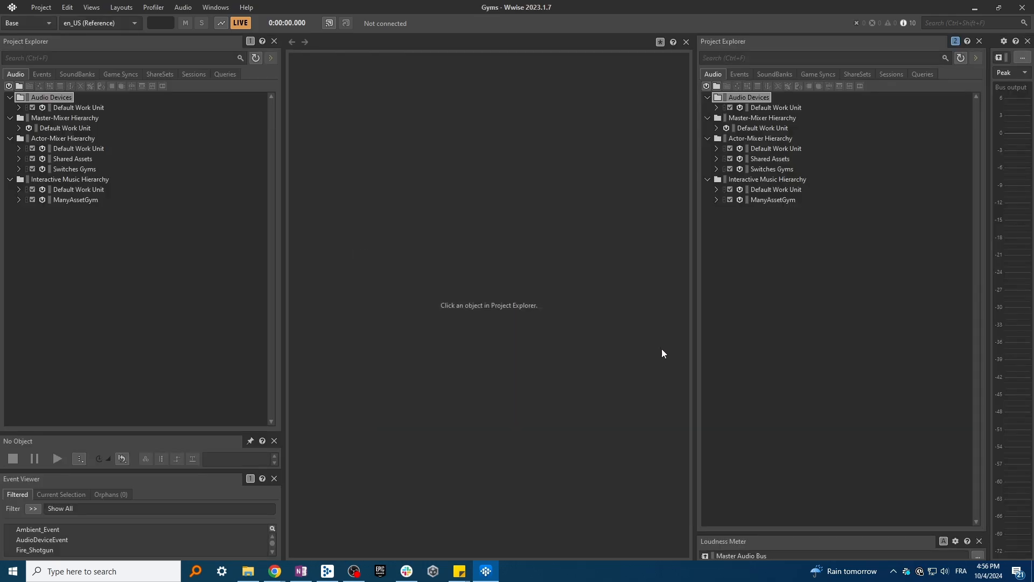
mouse_move(875, 84)
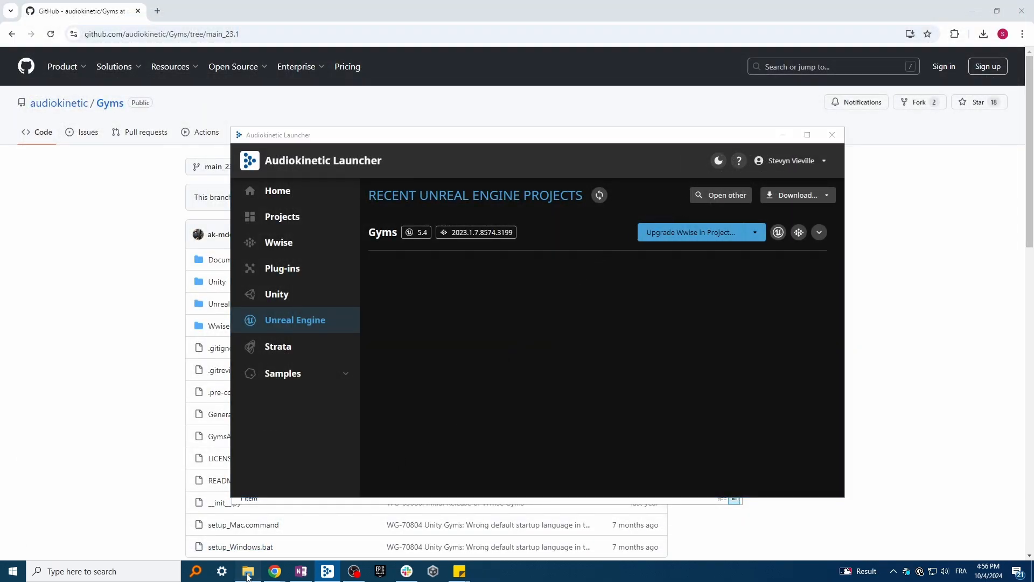
Run setup_Windows.bat from the Downloads\Gyms folder
left_click(248, 570)
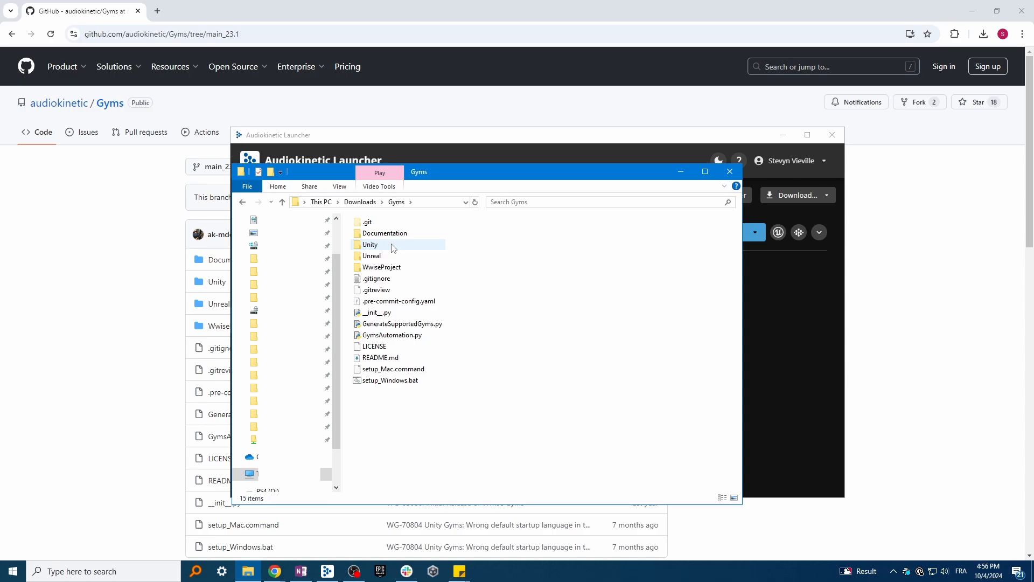
left_click(390, 380)
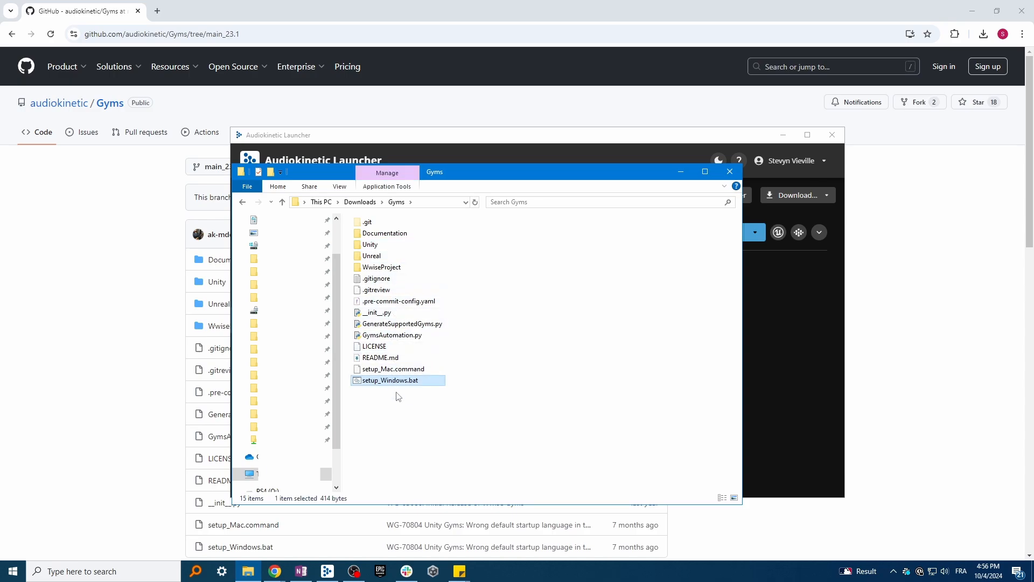
mouse_move(403, 407)
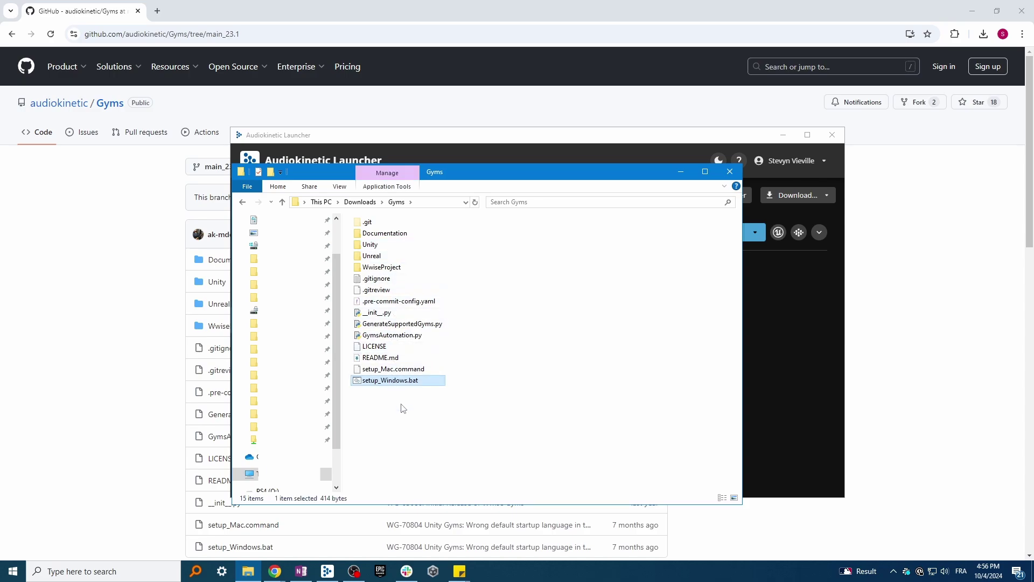
mouse_move(405, 407)
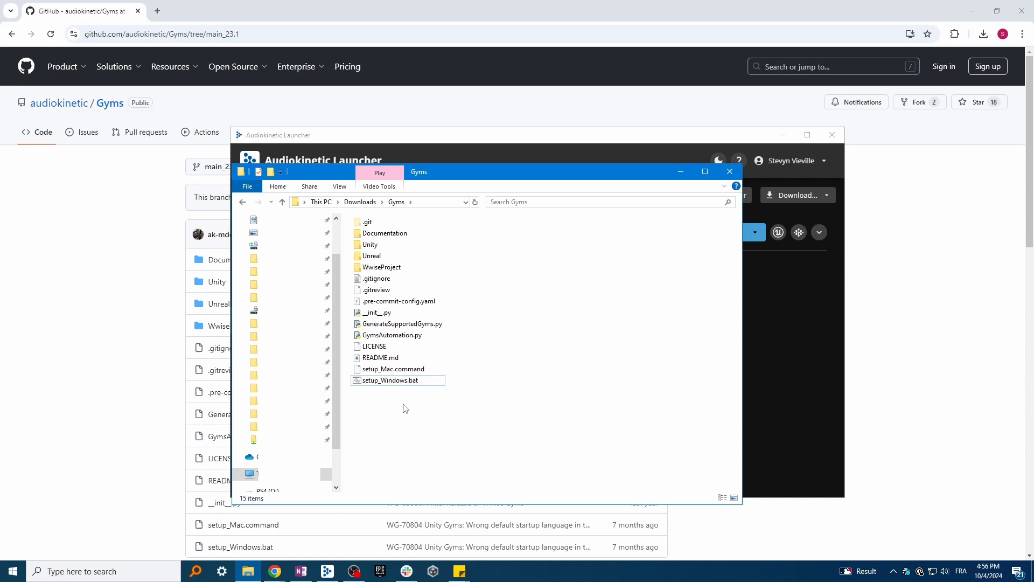
double_click(392, 380)
type("pip i")
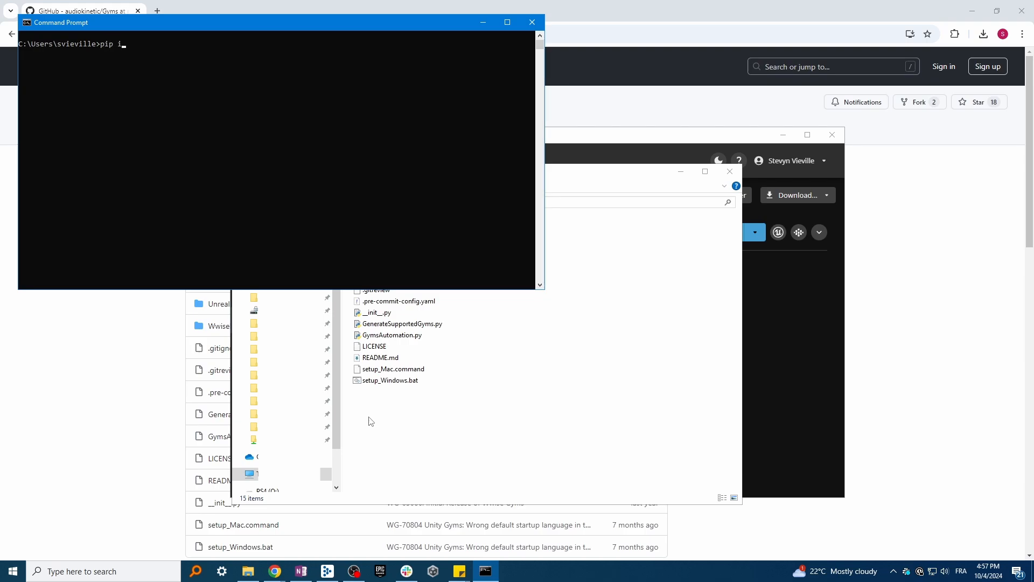
Install numpy with pip, then rerun setup_Windows.bat to generate the wav media
type("nstall num")
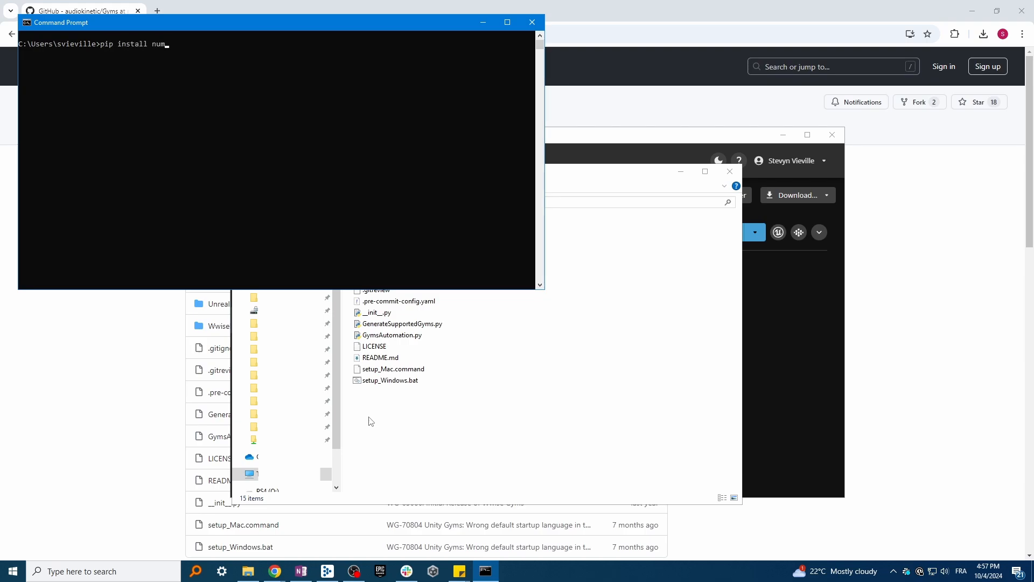
type("py")
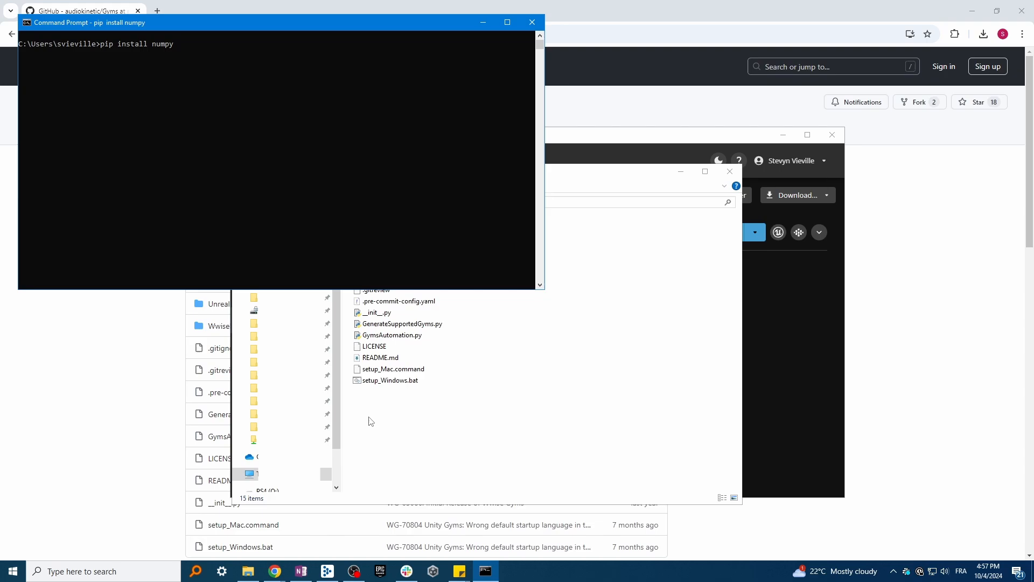
key("Return")
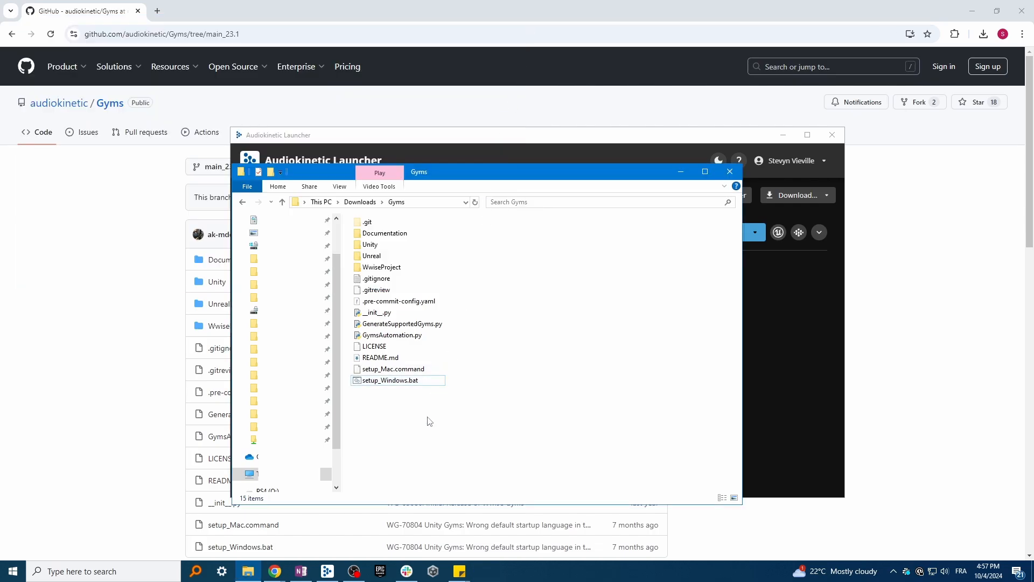
double_click(392, 380)
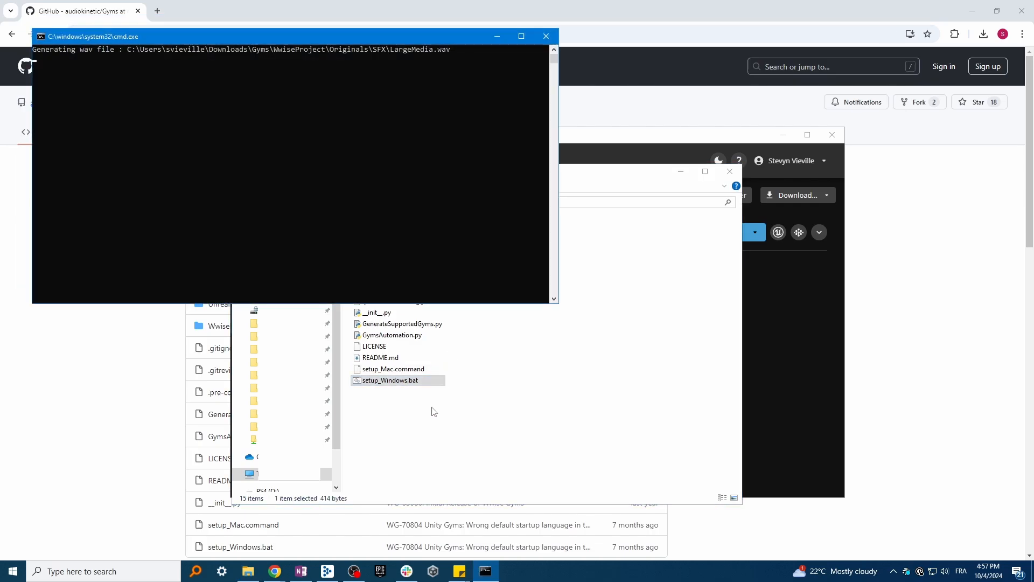